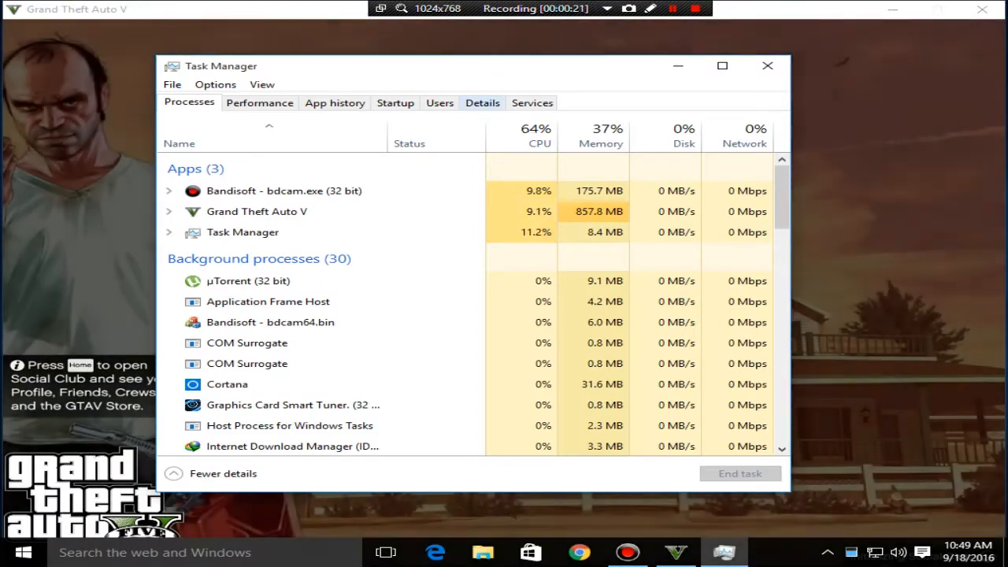
- Switch to the Details process list and select the GTA5.exe process
click(481, 103)
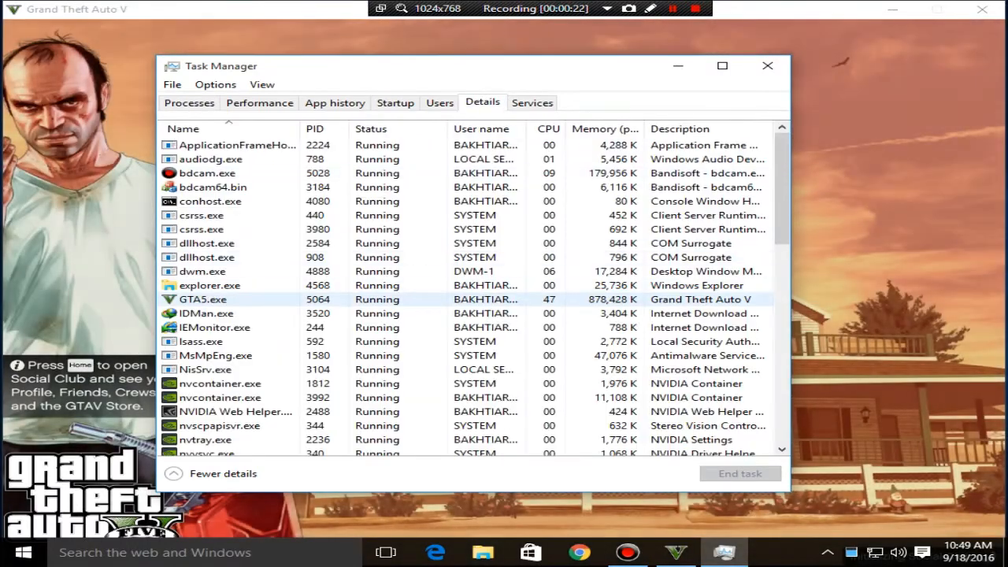
click(210, 257)
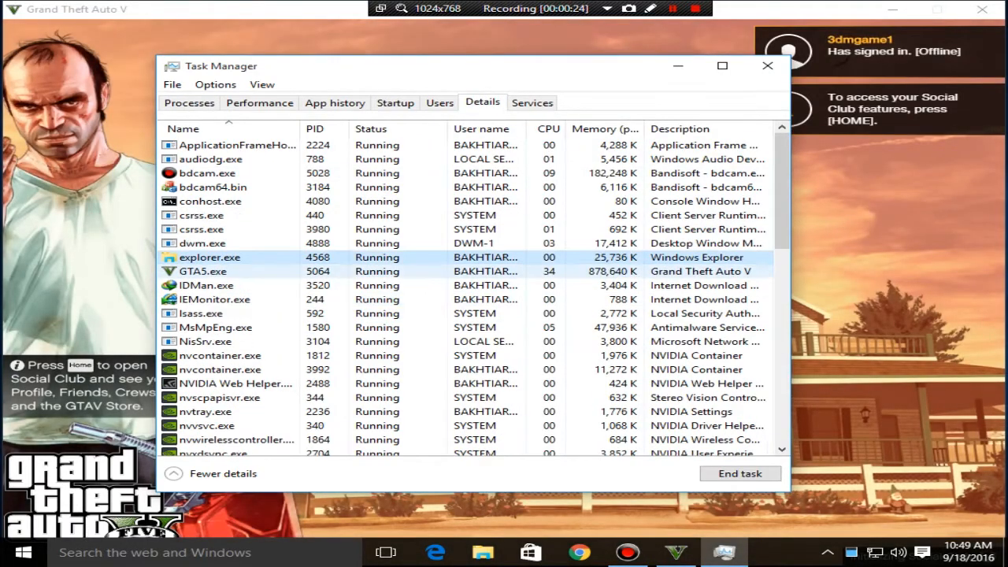
click(203, 271)
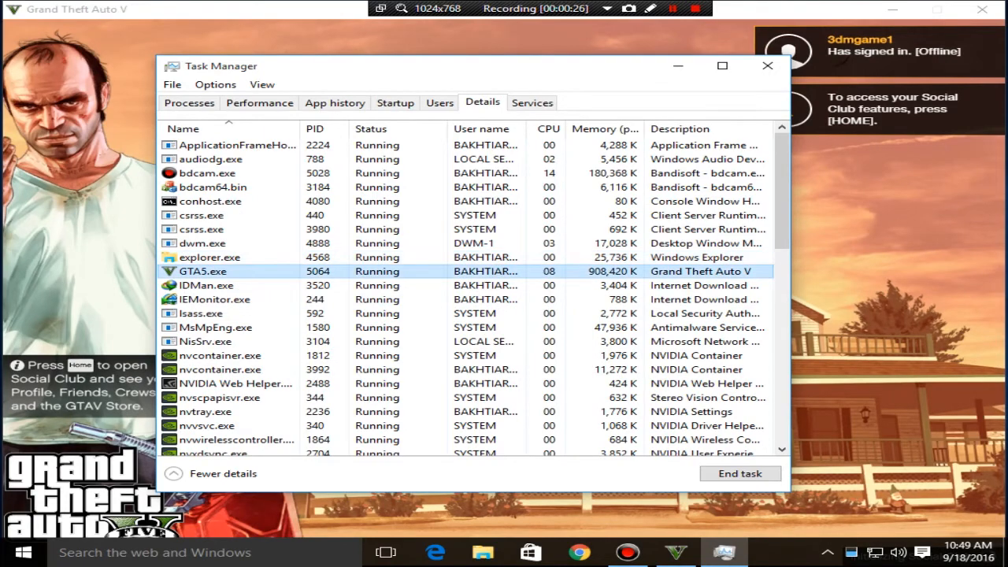